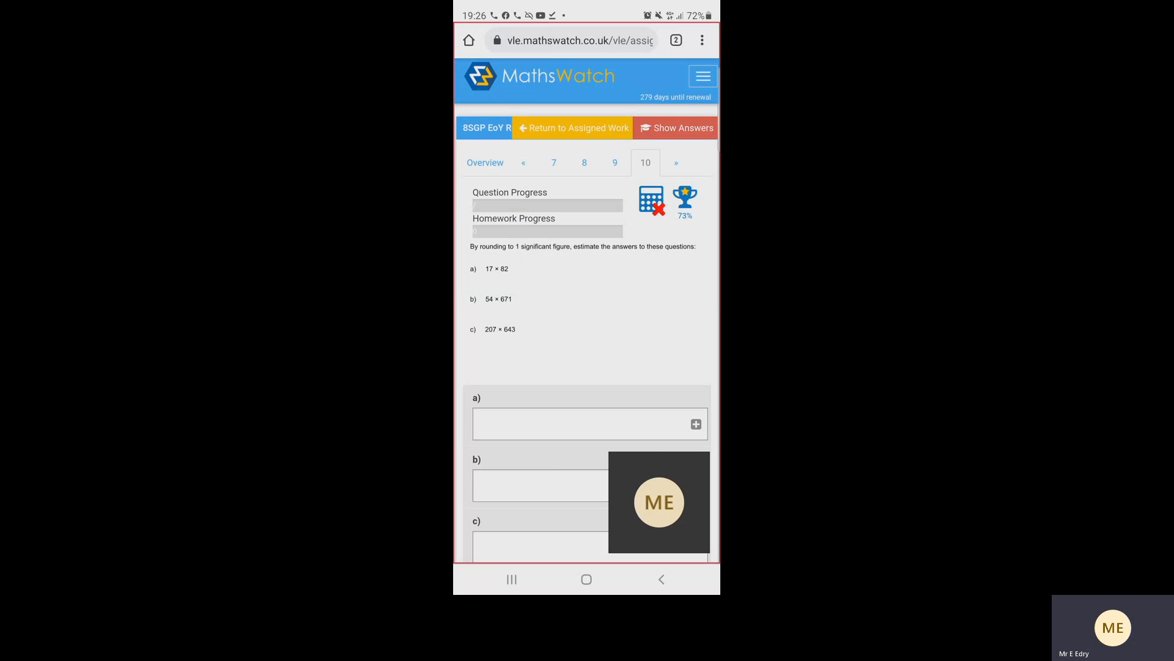
Select the part a) answer box to start entering 20 for 17 × 82
left_click(588, 423)
type("20")
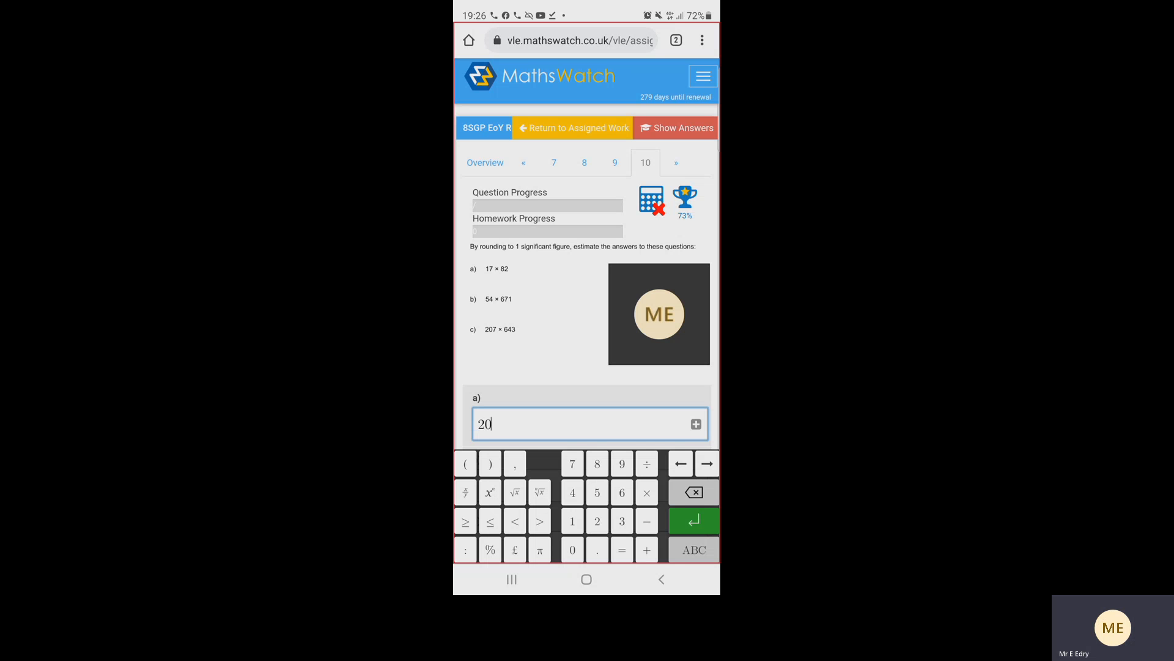
Enter 20 × 80, change it to 1600, and submit the part a) answer
left_click(646, 492)
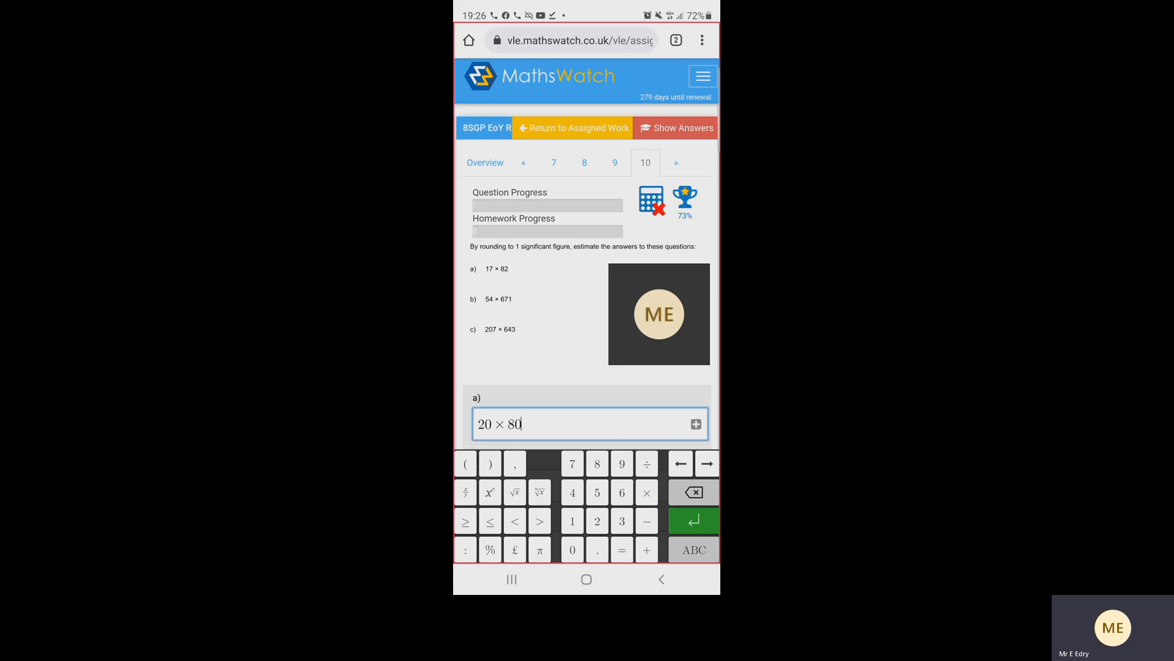
left_click(690, 492)
type("1600")
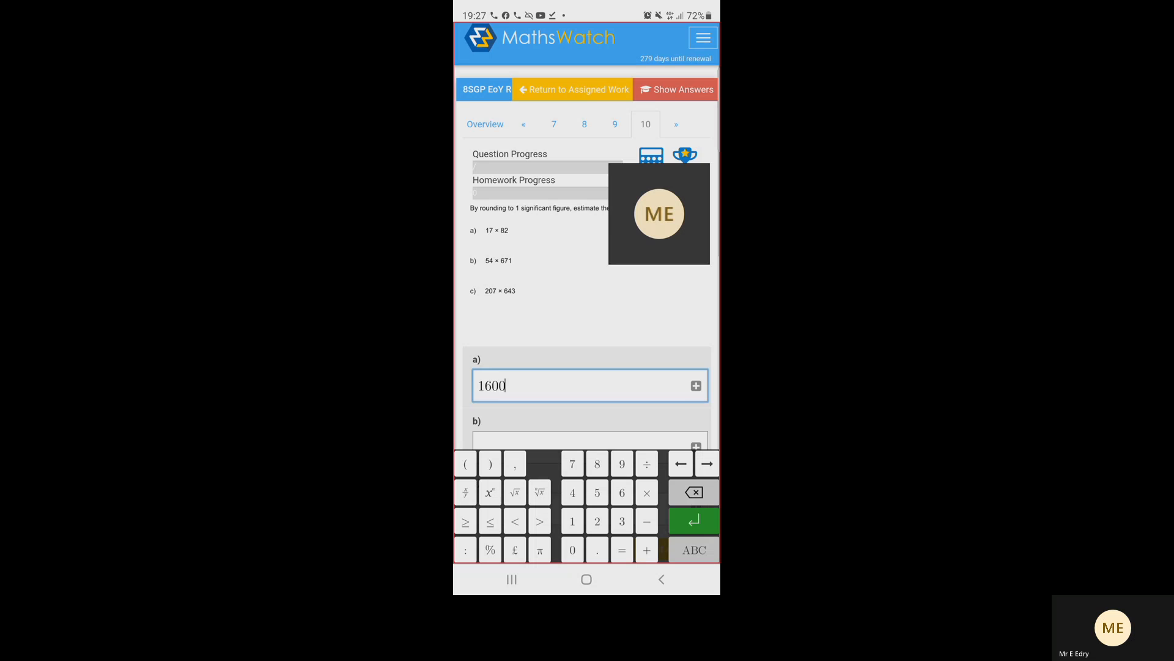
scroll("down", 3)
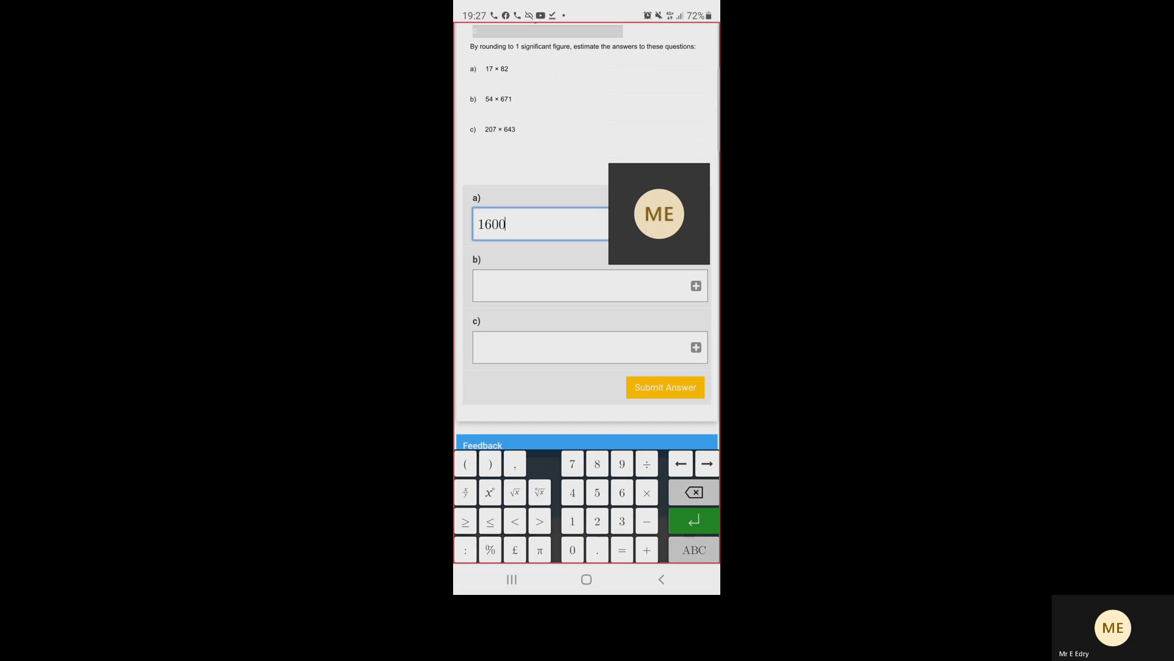
left_click(664, 386)
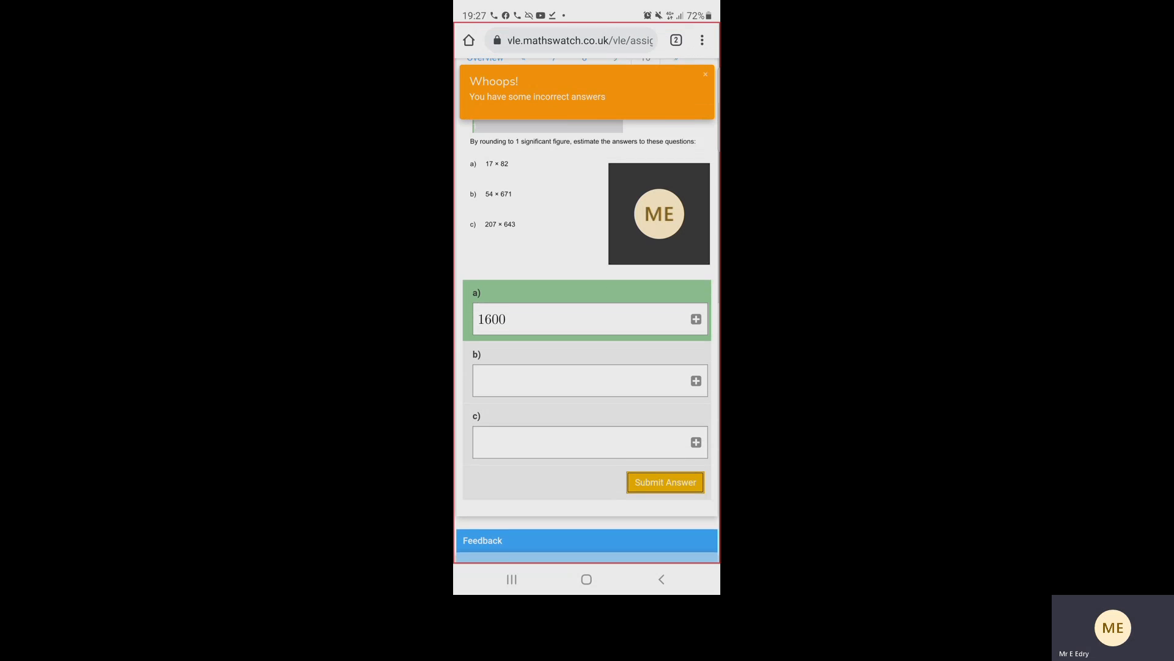
Select the part b) answer box and enter 50 for 54 × 671
left_click(588, 380)
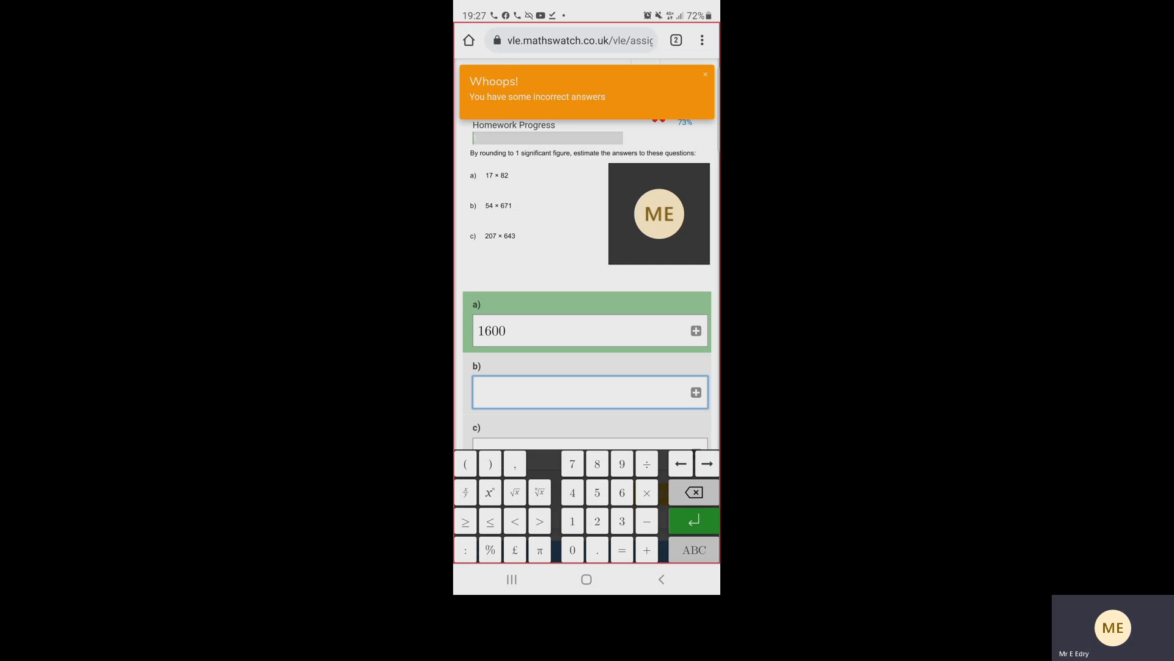
left_click(703, 75)
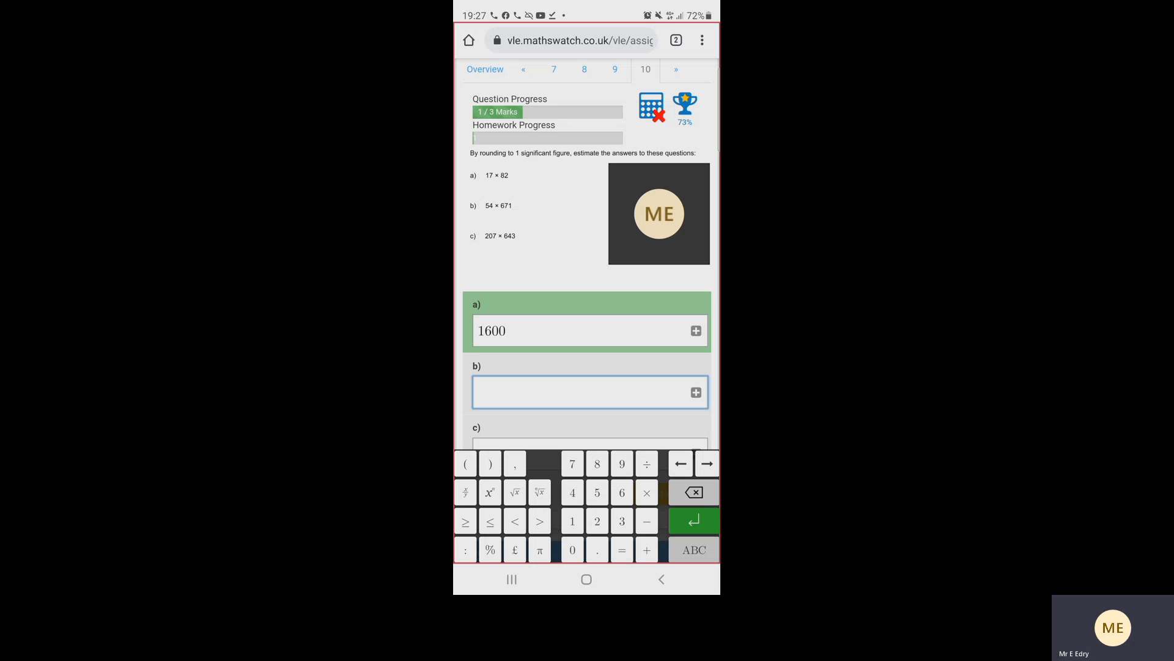
type("50")
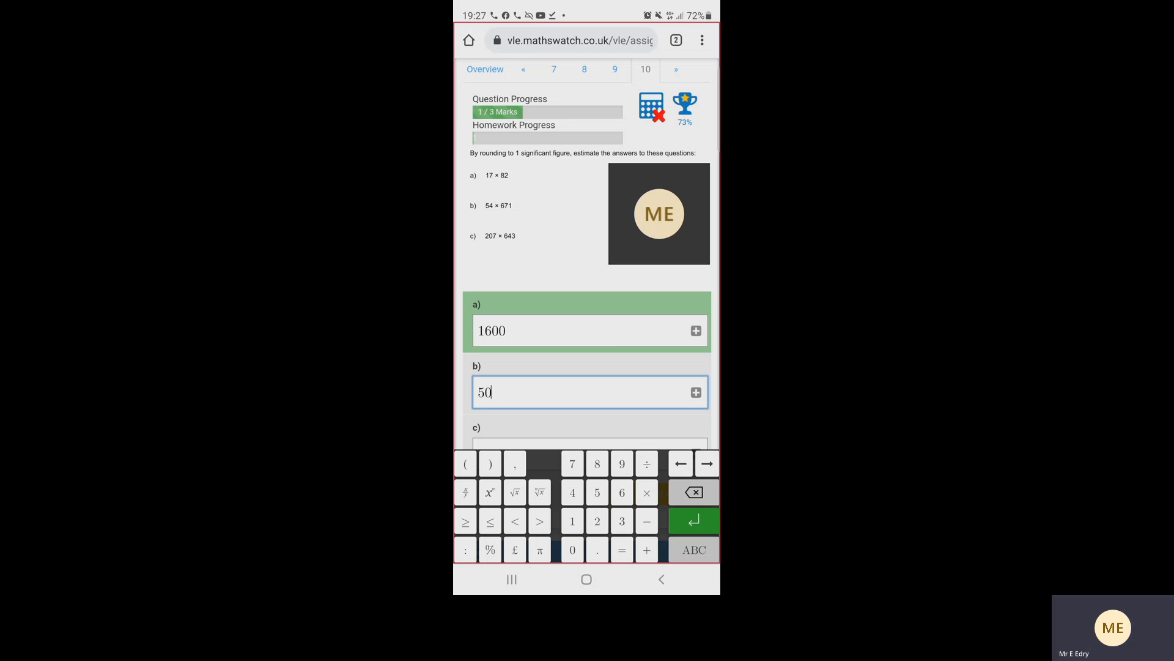
Complete part b) as 50 × 700, giving the estimate 35000, and submit it
left_click(646, 492)
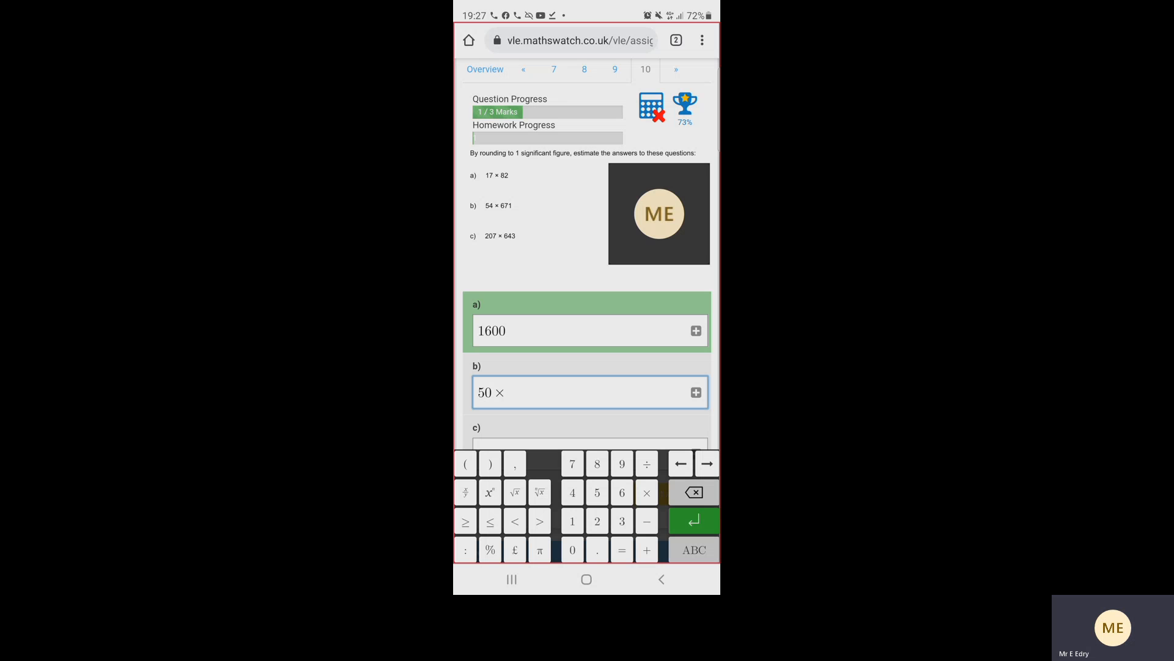
type("700")
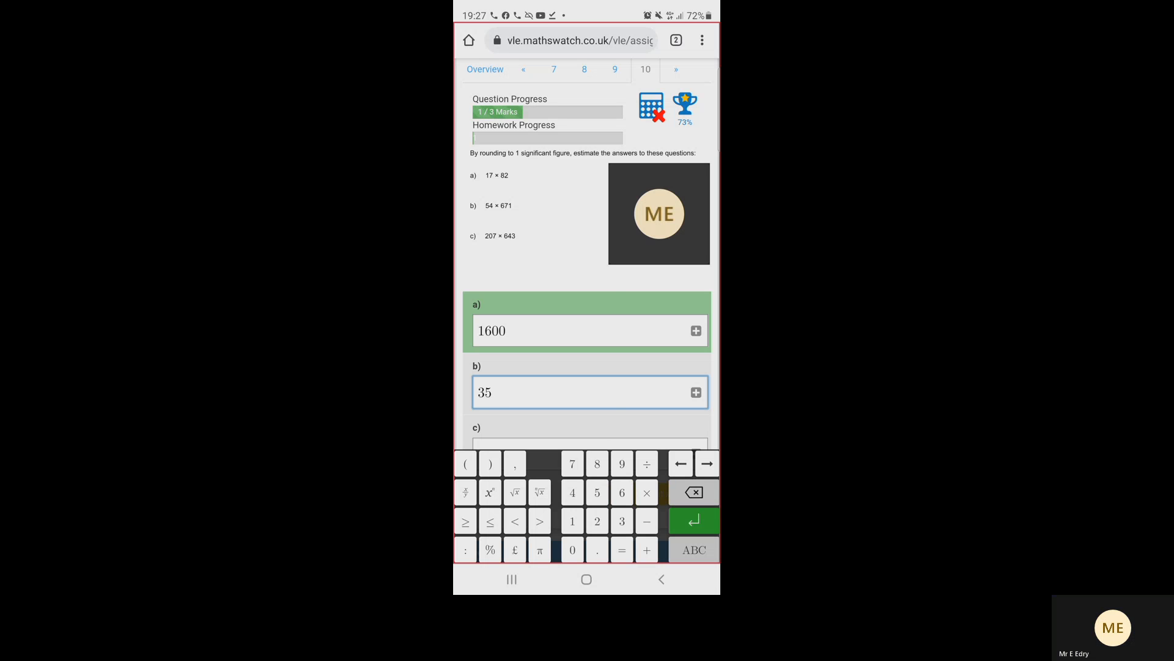
type("000")
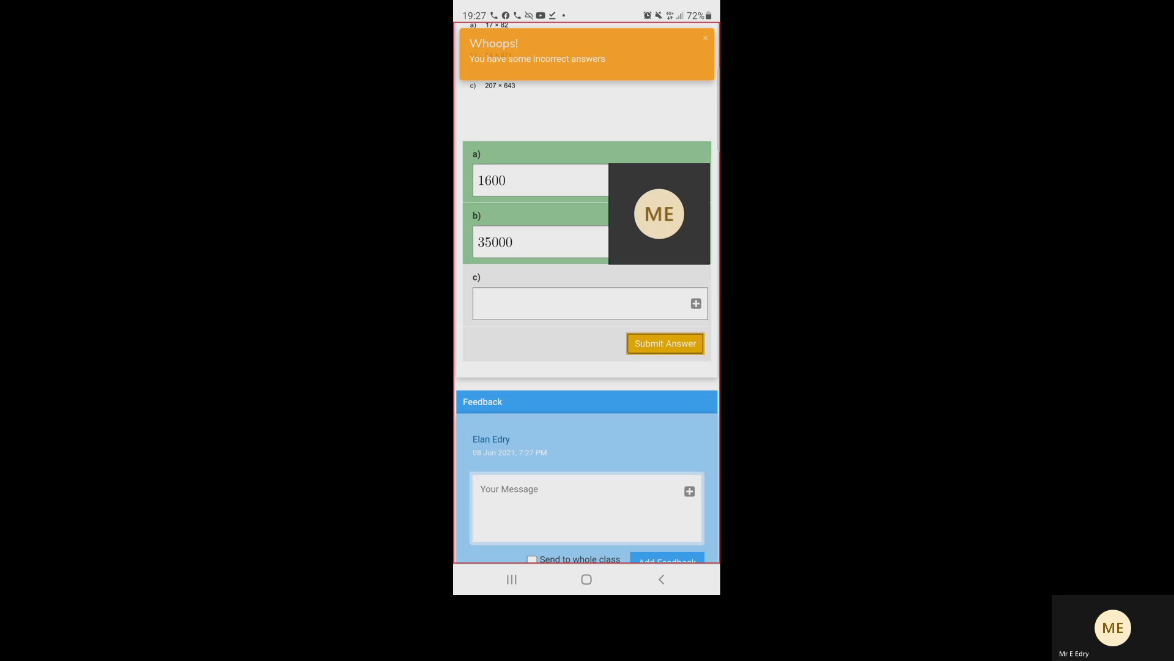
Scroll up and dismiss the orange 'Whoops!' incorrect-answers notification
scroll("up", 3)
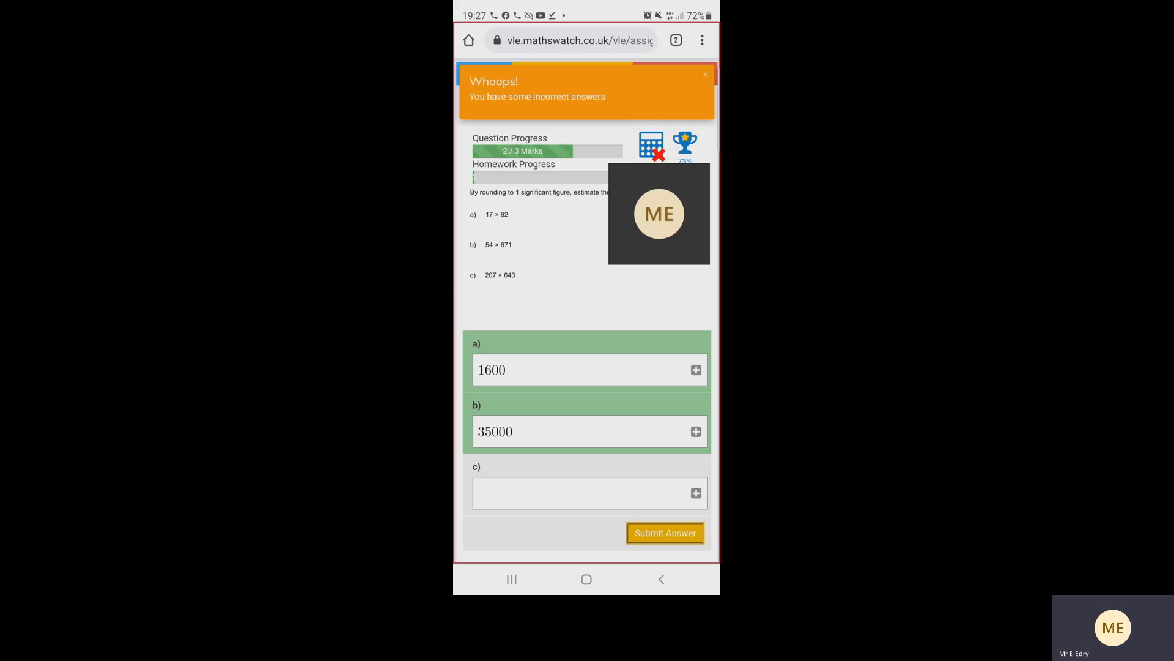
left_click(704, 74)
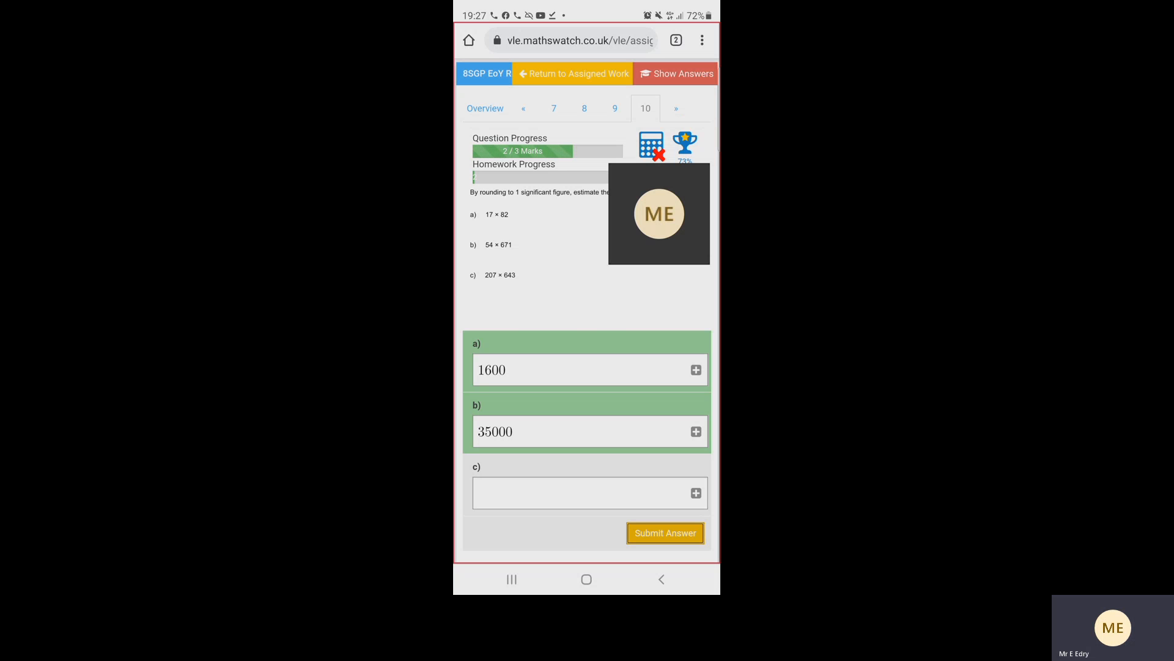